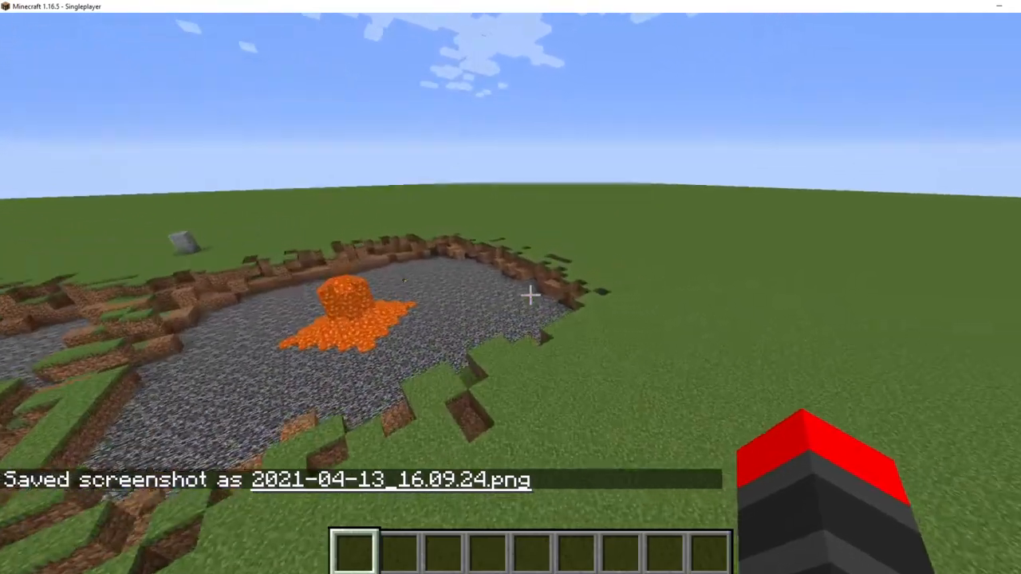
# Browse the creative inventory briefly before clearing the rain with /weather clear
pyautogui.press('e')
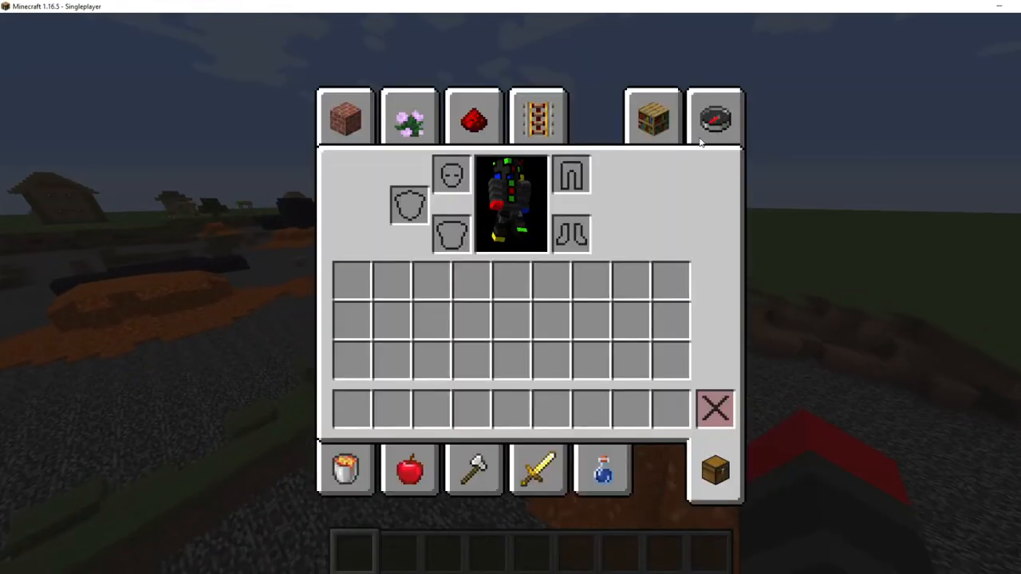
pyautogui.press('Escape')
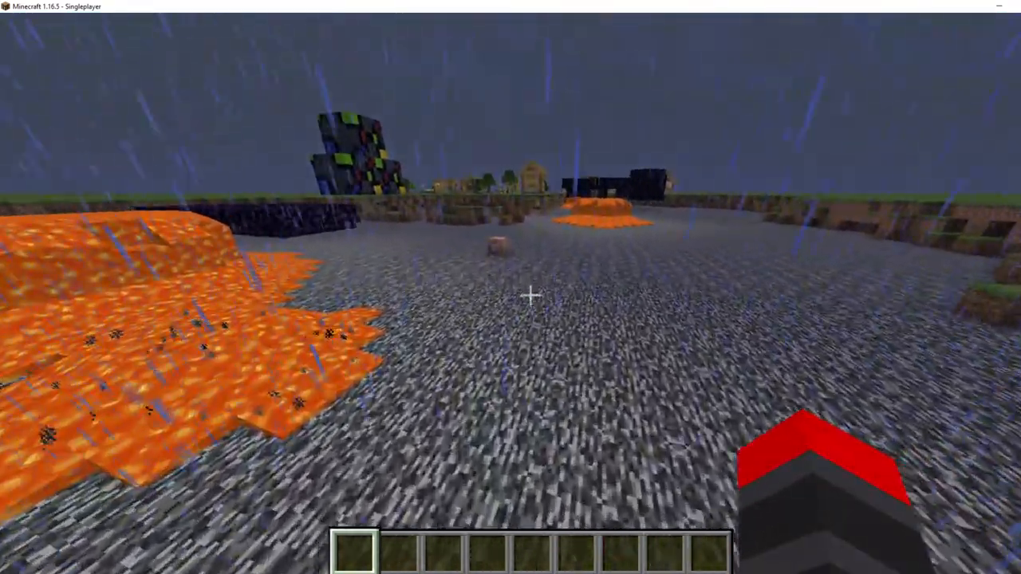
pyautogui.press('E')
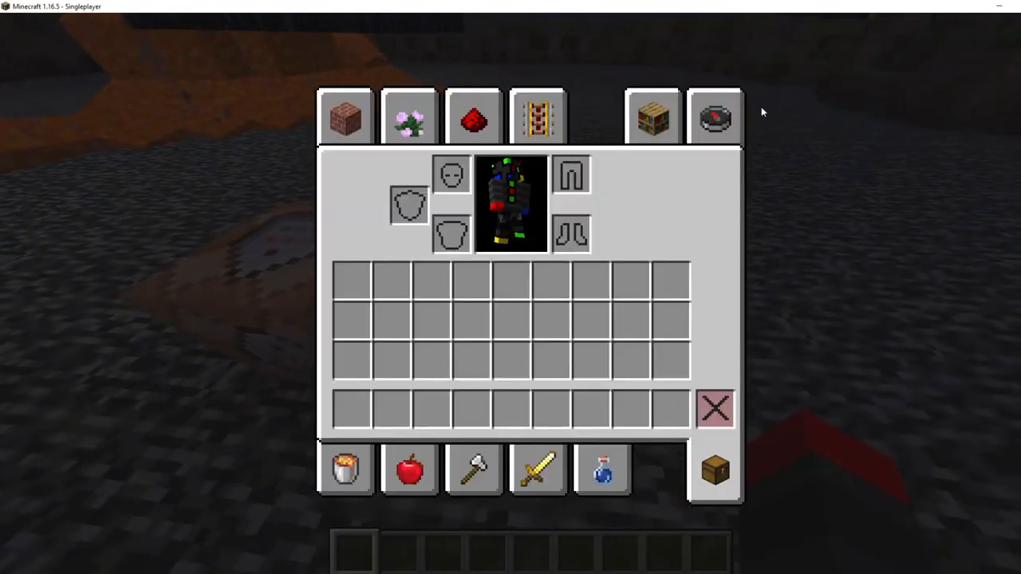
pyautogui.click(714, 115)
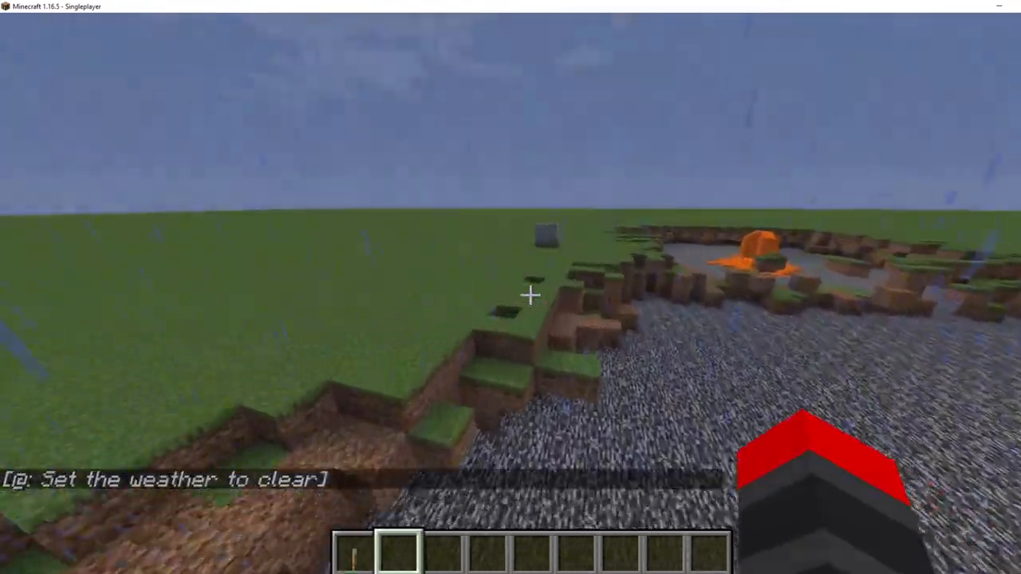
# Search the creative inventory for 'tnt' to take the TNT minecart and lava bucket
pyautogui.press('e')
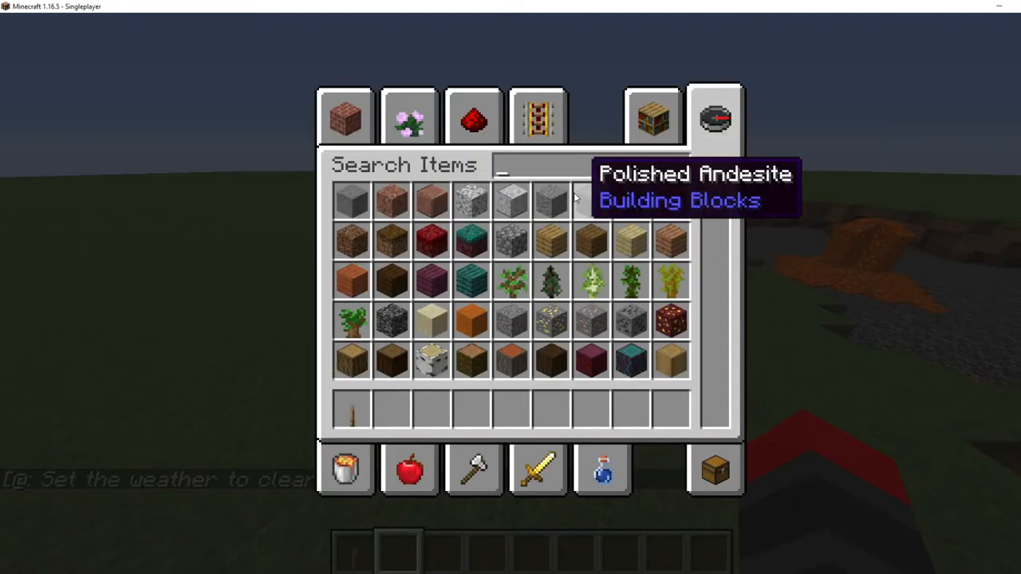
pyautogui.moveTo(568, 189)
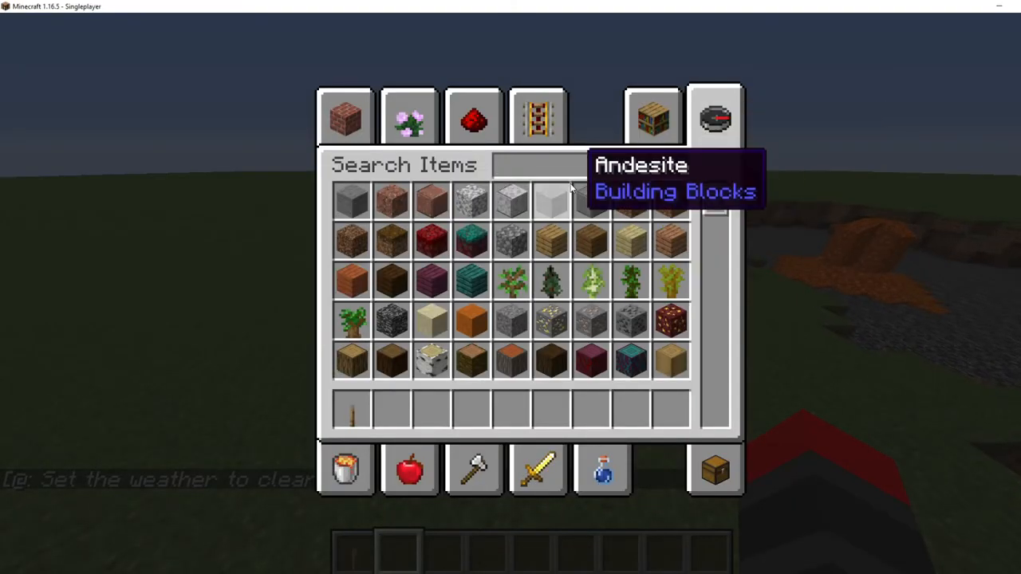
pyautogui.write('t')
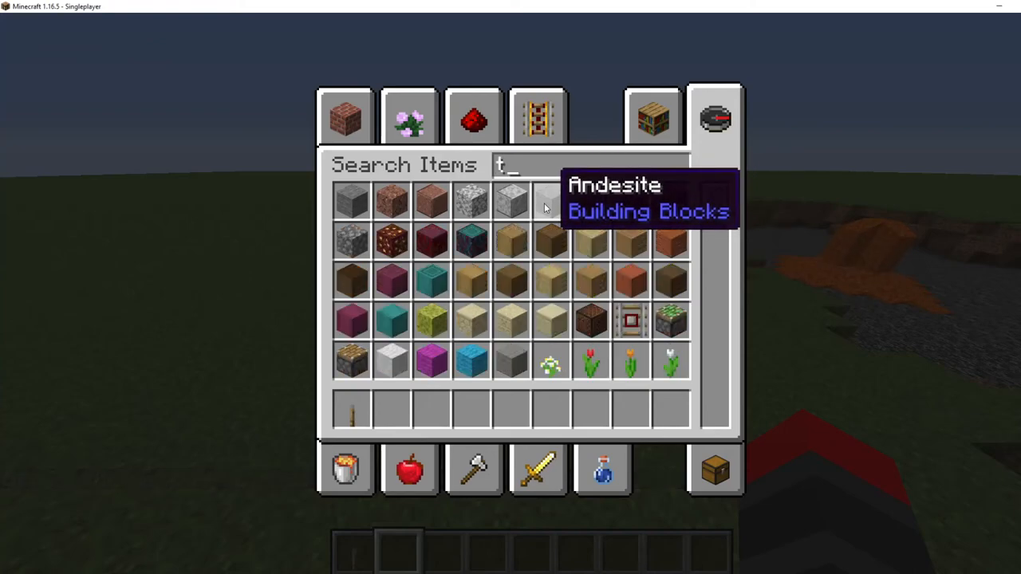
pyautogui.write('nt')
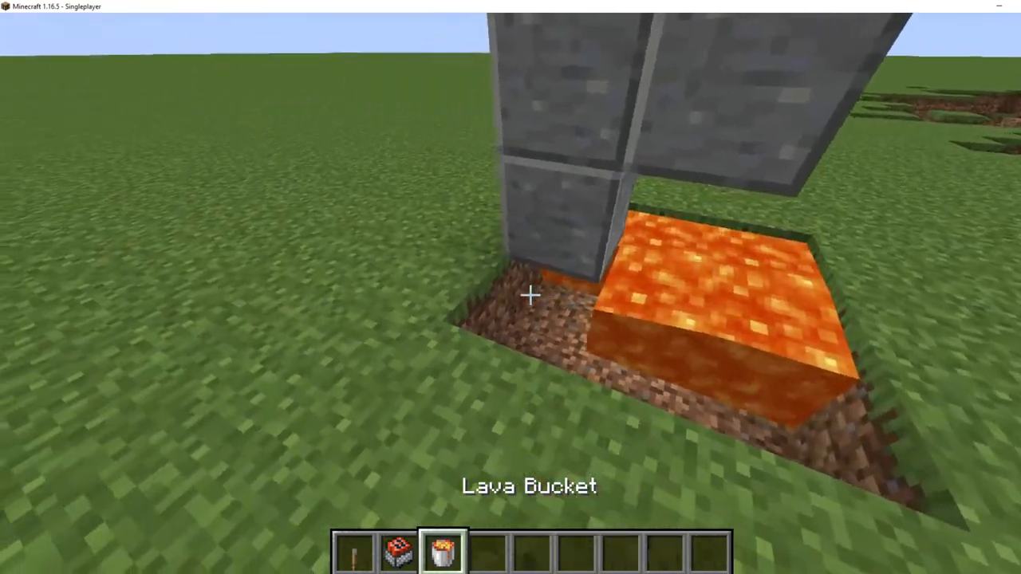
# Search all items for 'rai' and collect rails into the hotbar
pyautogui.press('e')
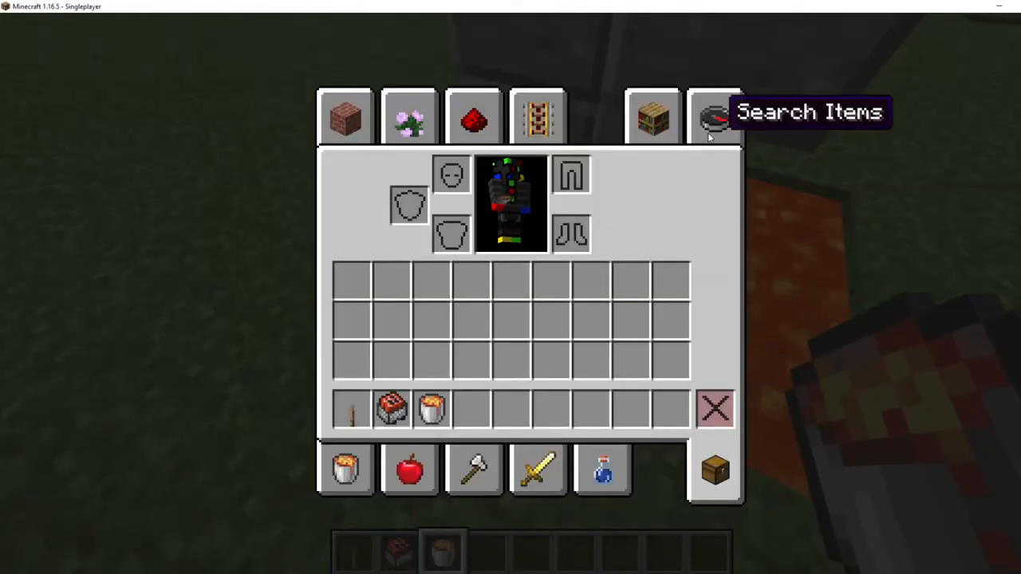
pyautogui.click(715, 115)
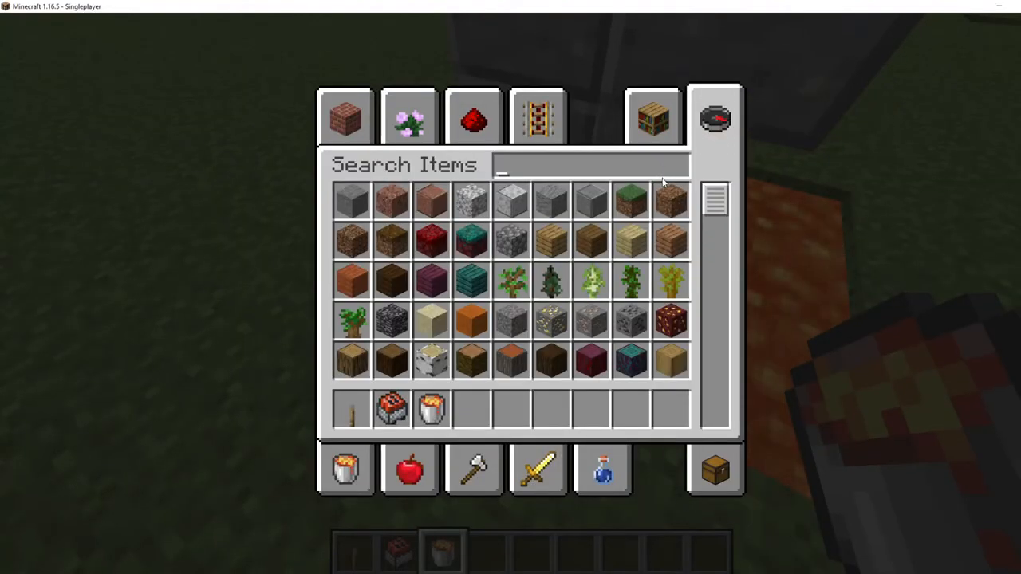
pyautogui.moveTo(626, 206)
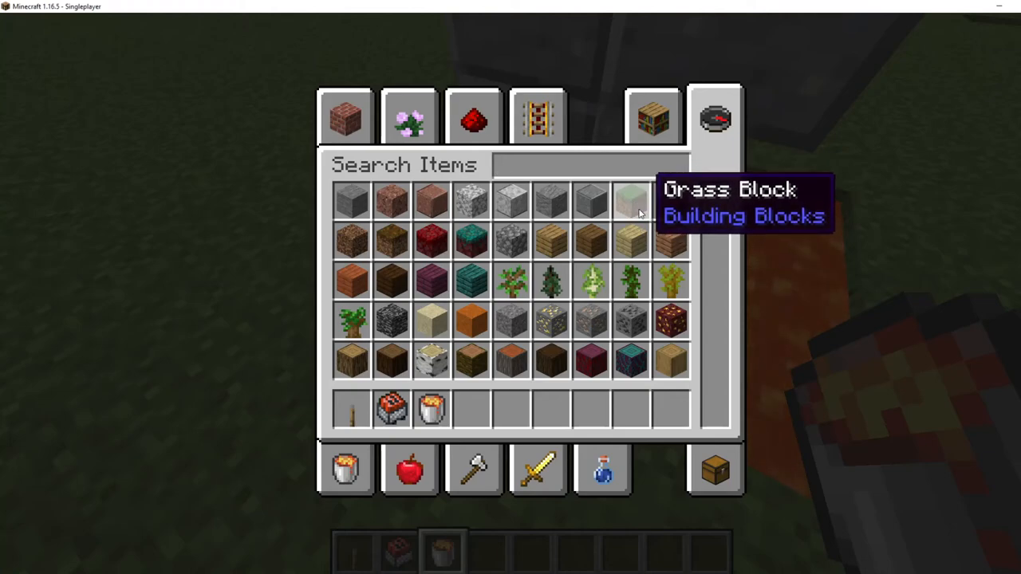
pyautogui.write('rai')
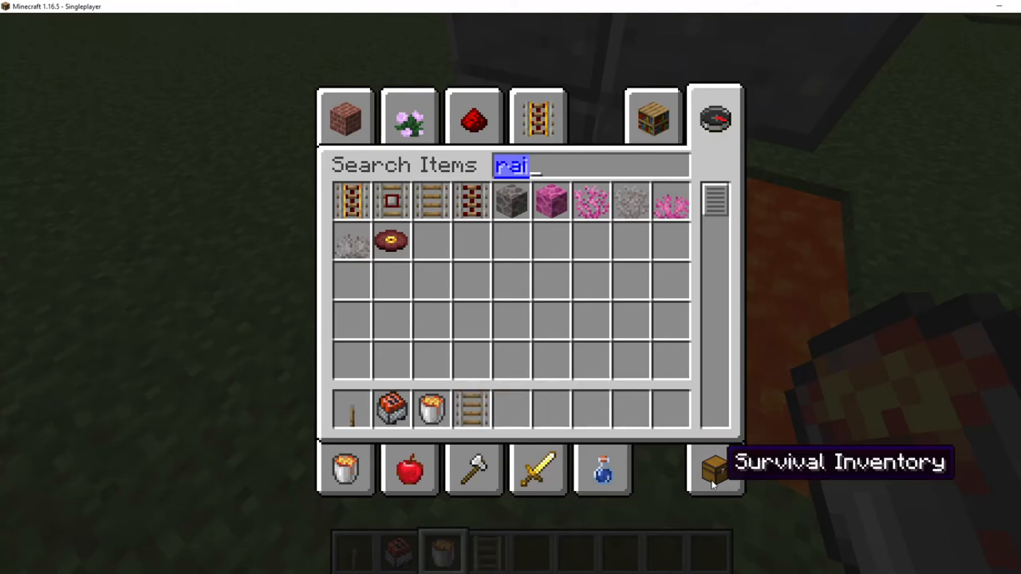
pyautogui.press('Escape')
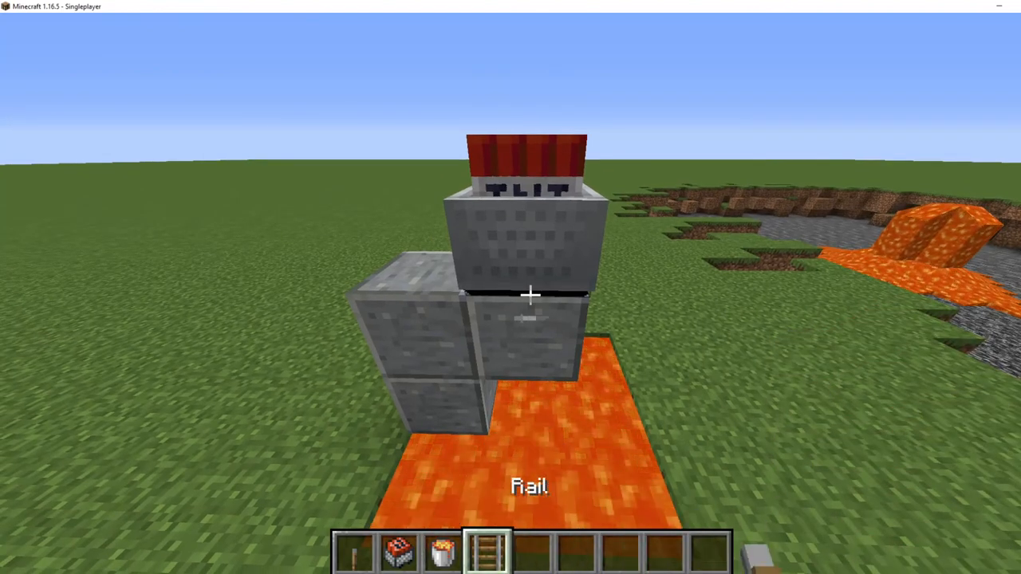
# Hold the rail from hotbar slot 2 while surveying the grass by the lava pits
pyautogui.press('2')
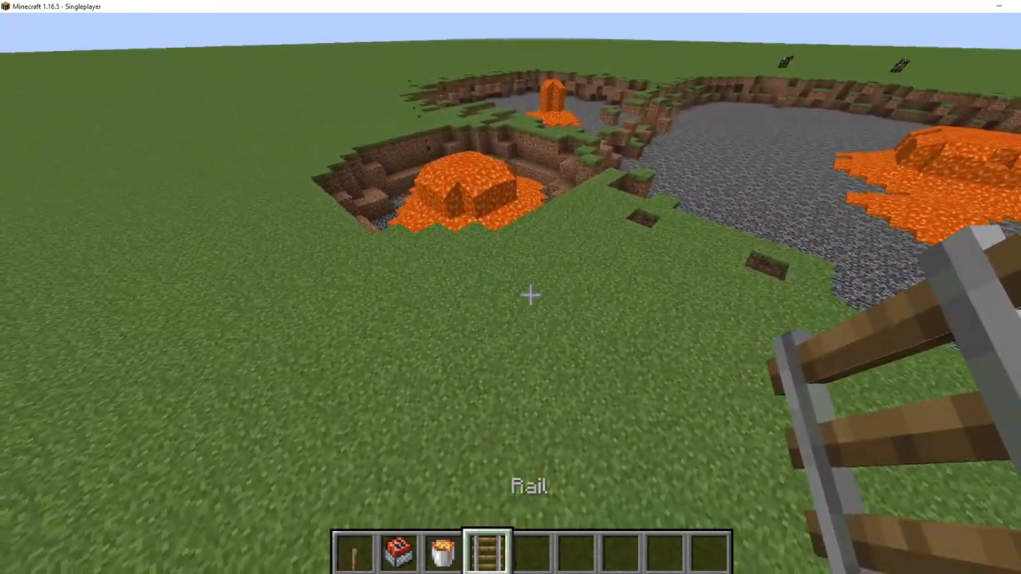
pyautogui.moveTo(530, 299)
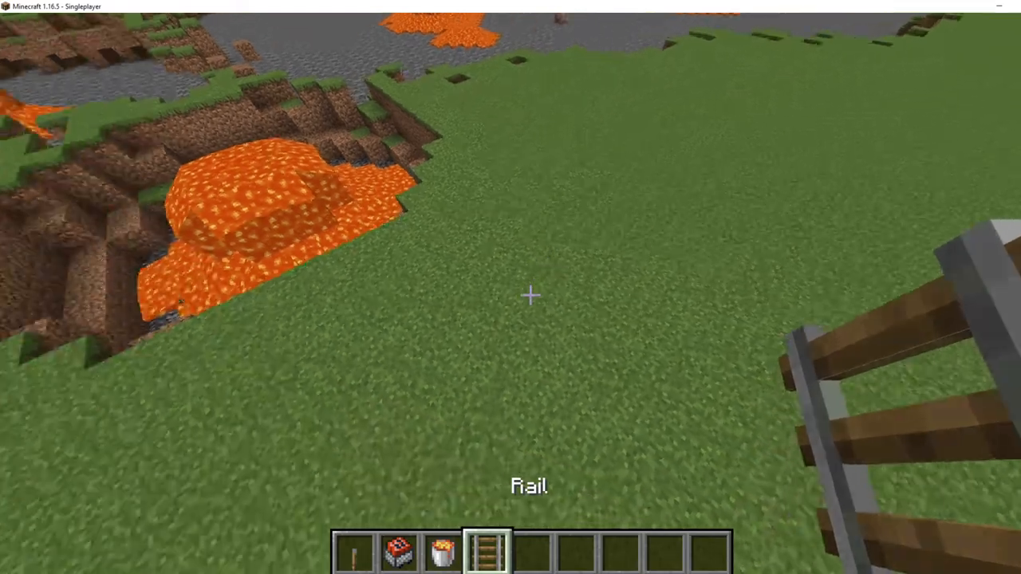
# Take stone from the creative inventory into the hotbar before detonating TNT by the lava pit
pyautogui.press('e')
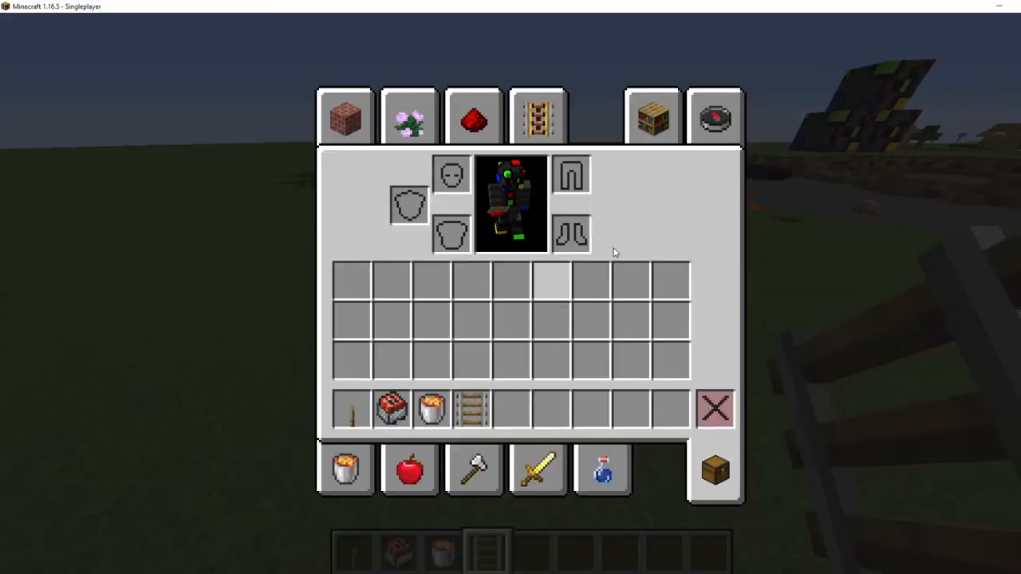
pyautogui.click(721, 121)
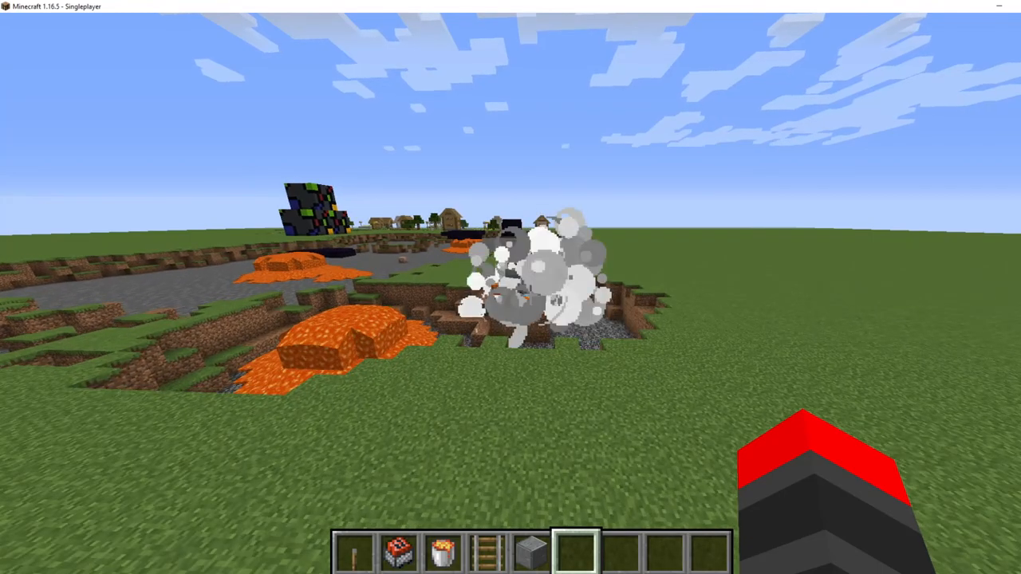
# Place the first stone block of a two-high rail stand on the grass
pyautogui.click(529, 300)
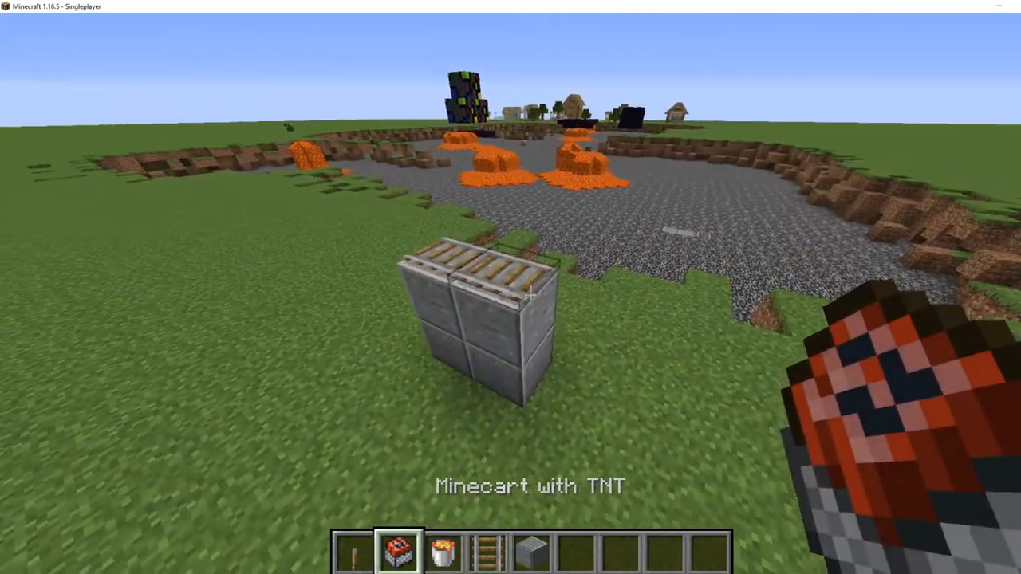
# Save a screenshot with F2 and set the TNT minecart down on the grass
pyautogui.press('F2')
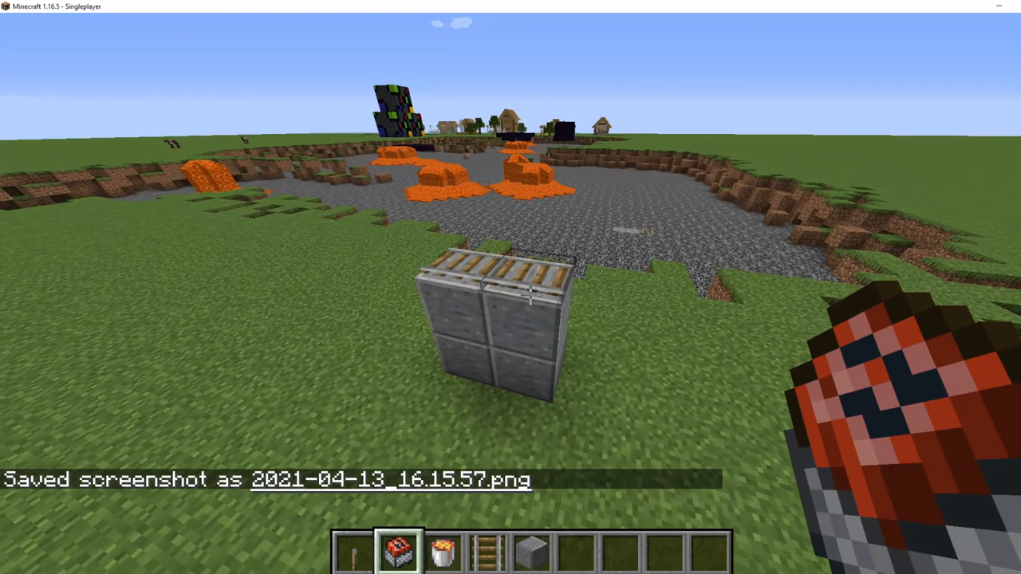
pyautogui.click(533, 297)
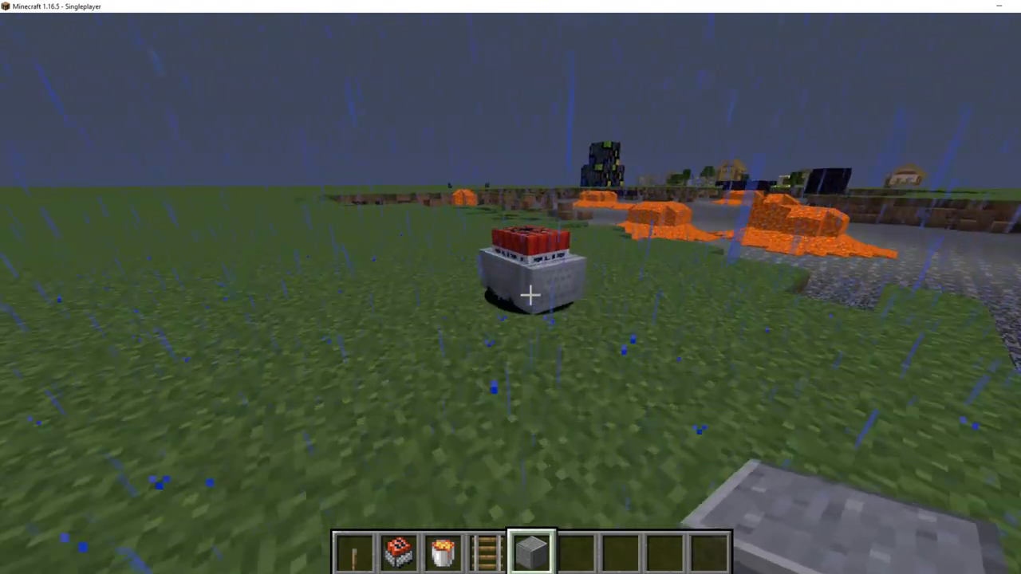
# Switch to the lava bucket in hotbar slot 3
pyautogui.press('3')
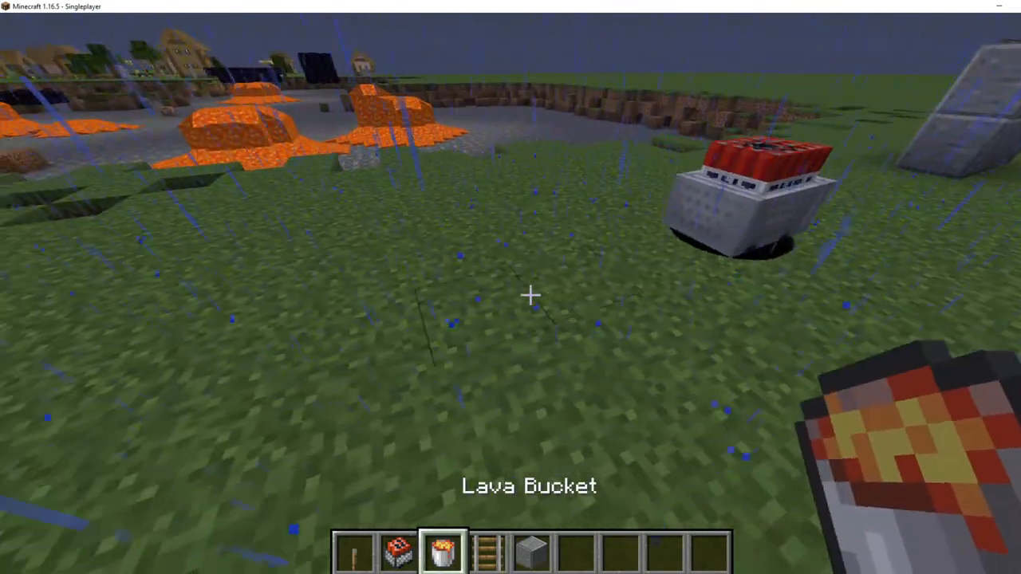
pyautogui.moveTo(529, 295)
pyautogui.write('/time set day')
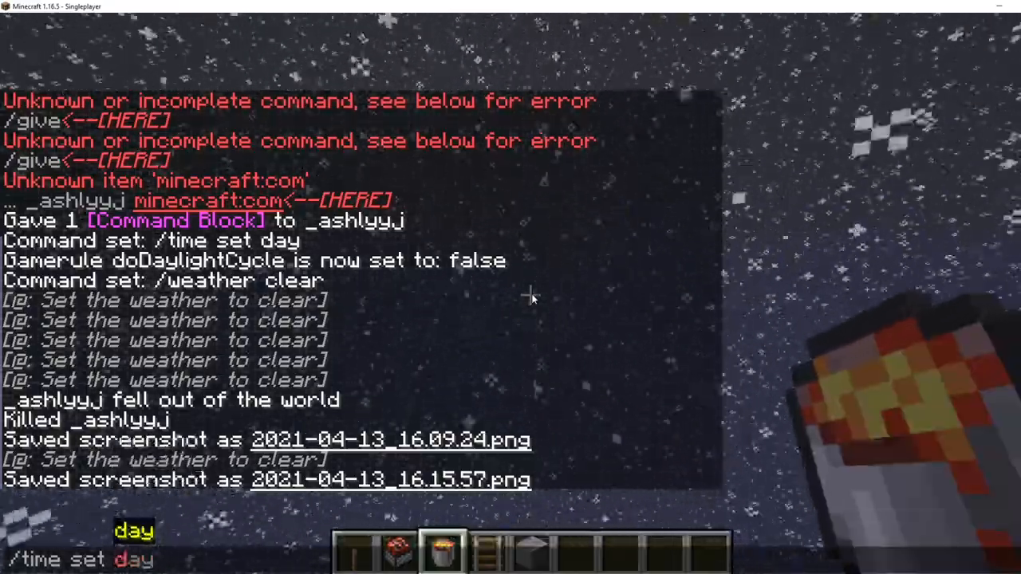
# Enter a /weather command in chat before falling out of the world
pyautogui.write('weather')
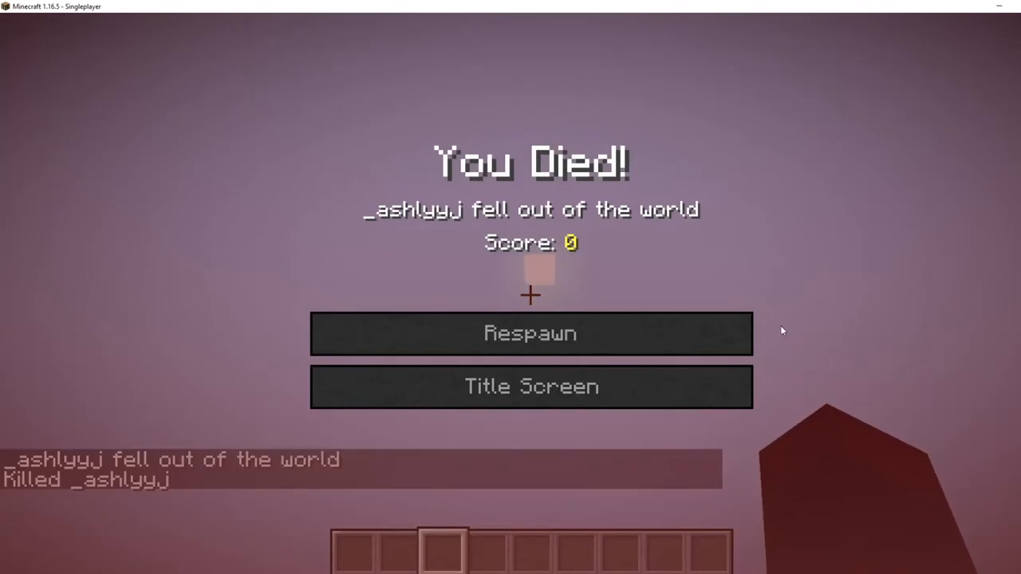
# Respawn into the world from the death screen
pyautogui.click(530, 334)
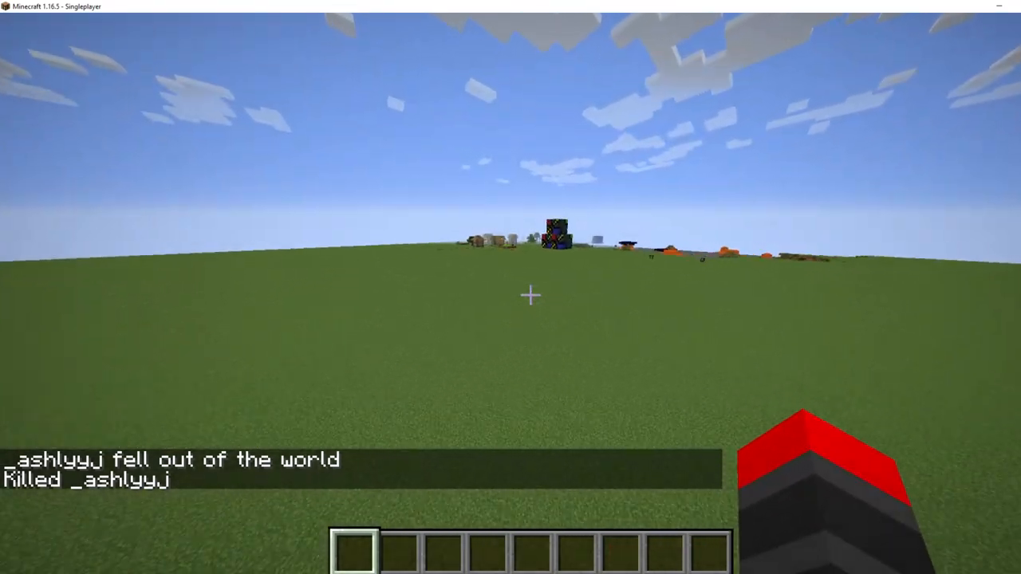
pyautogui.moveTo(530, 293)
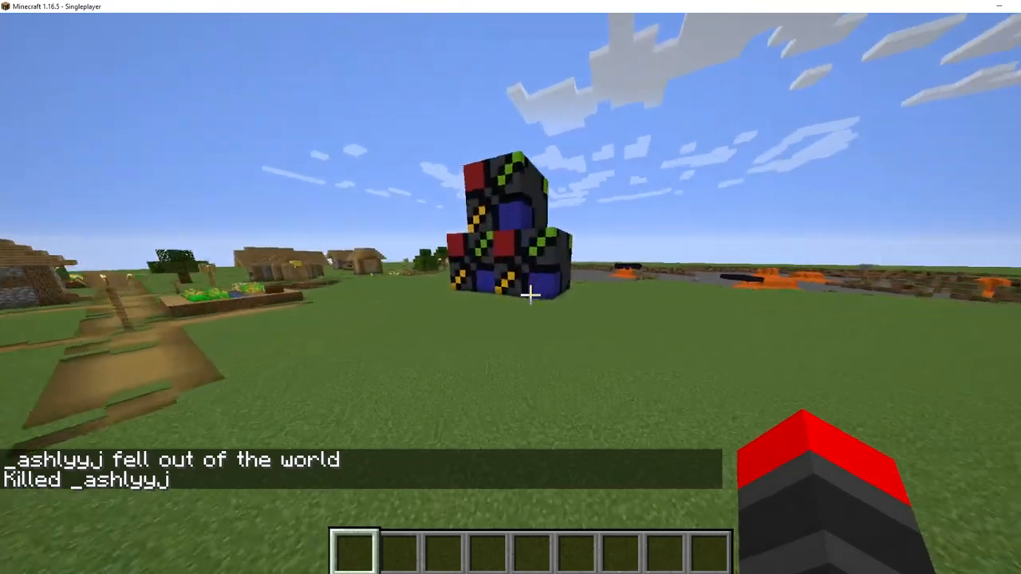
pyautogui.moveTo(530, 295)
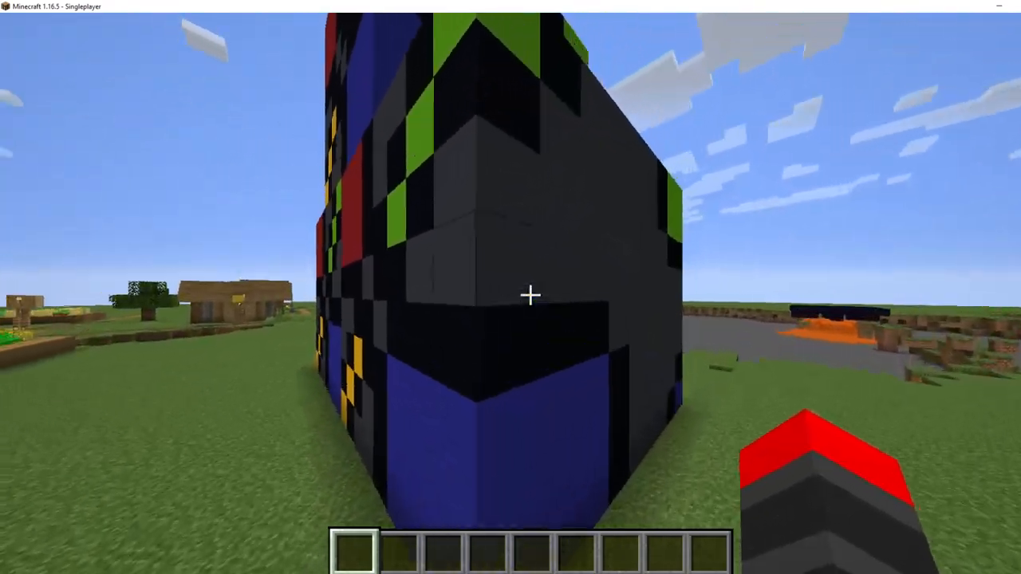